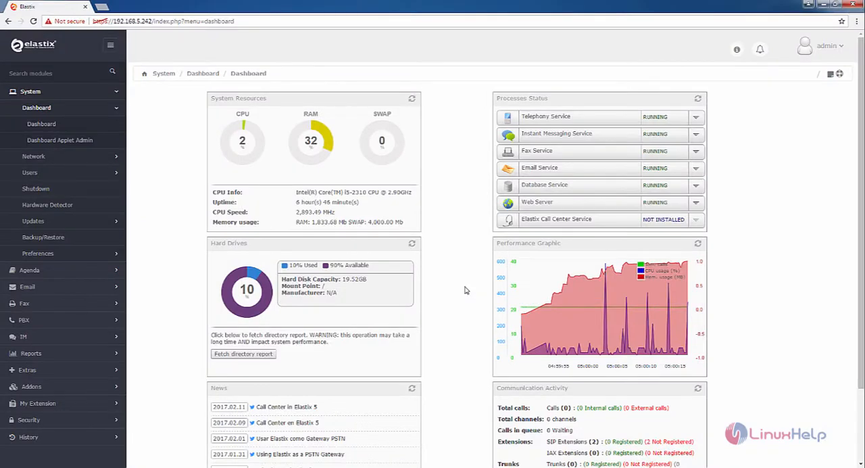
mouse_move(457, 289)
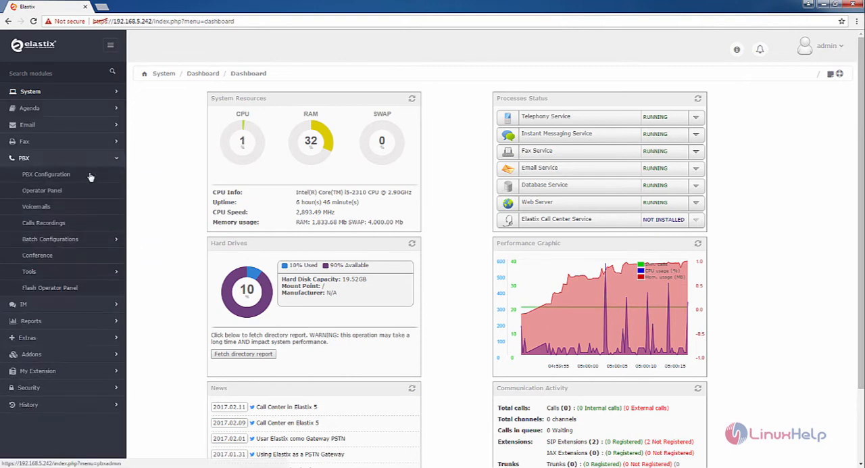
- Go to PBX Configuration and show the Follow Me module page
click(46, 173)
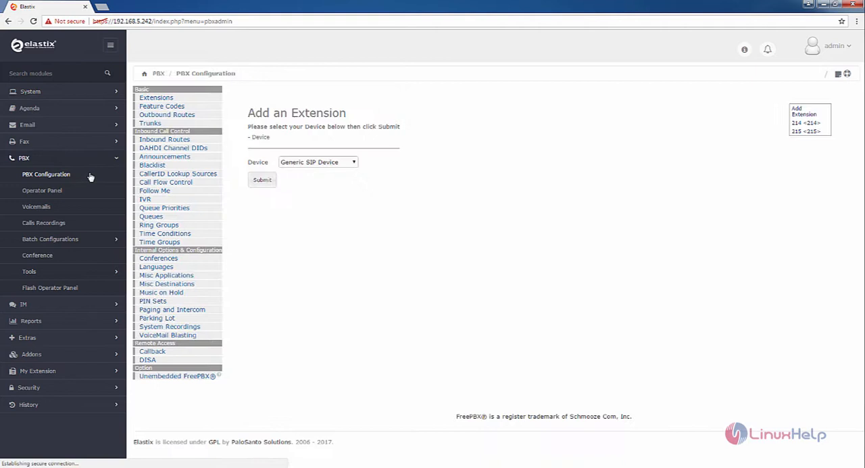
mouse_move(226, 267)
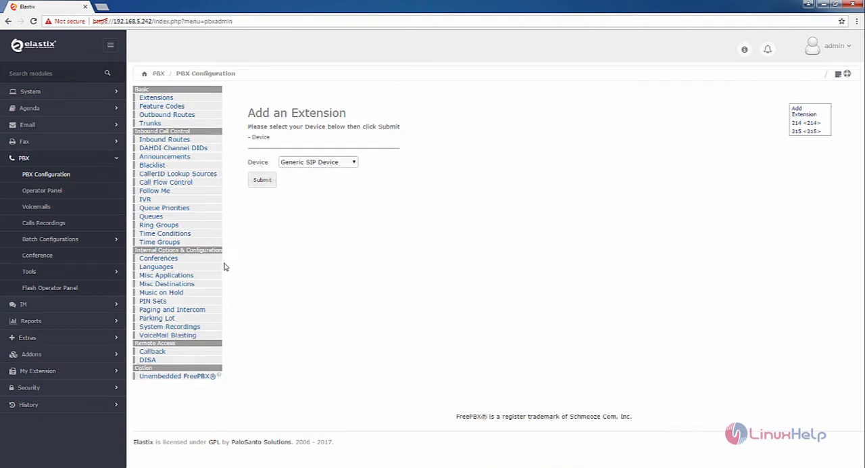
click(154, 191)
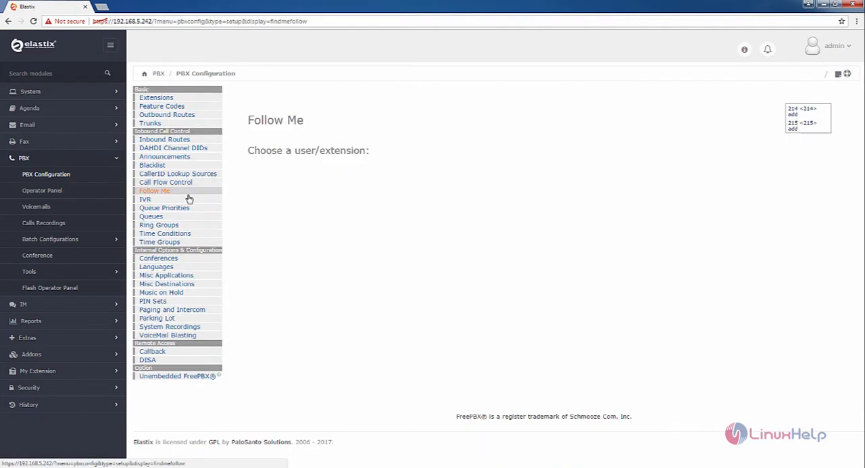
mouse_move(359, 177)
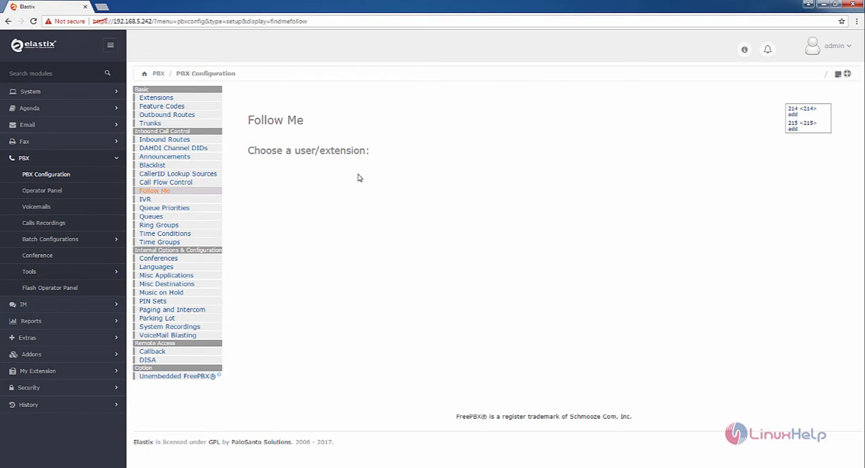
mouse_move(566, 138)
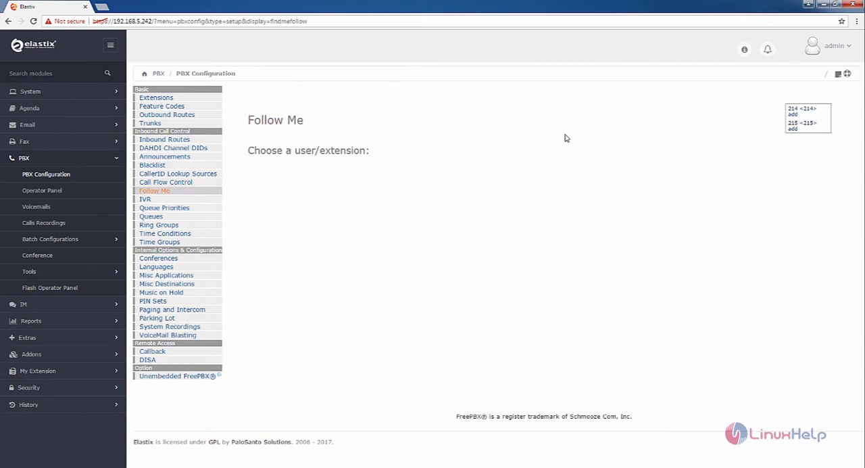
mouse_move(705, 119)
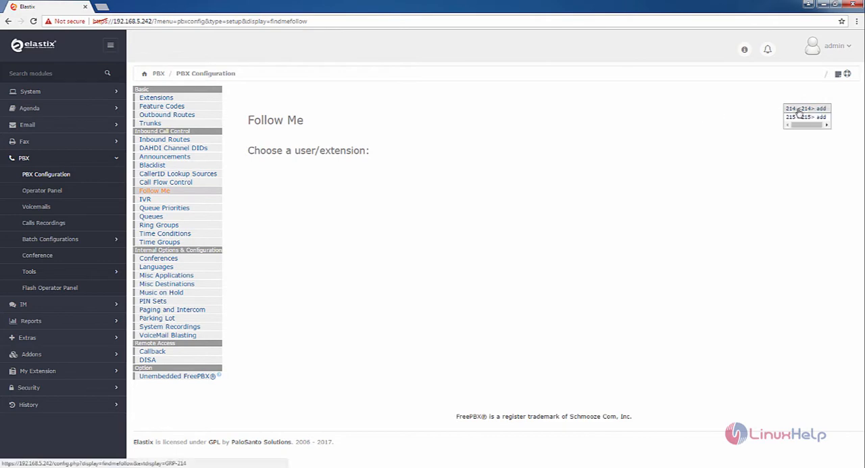
- Edit extension 214's Follow Me: initial ring time 20, ring strategy ringallv2
click(806, 108)
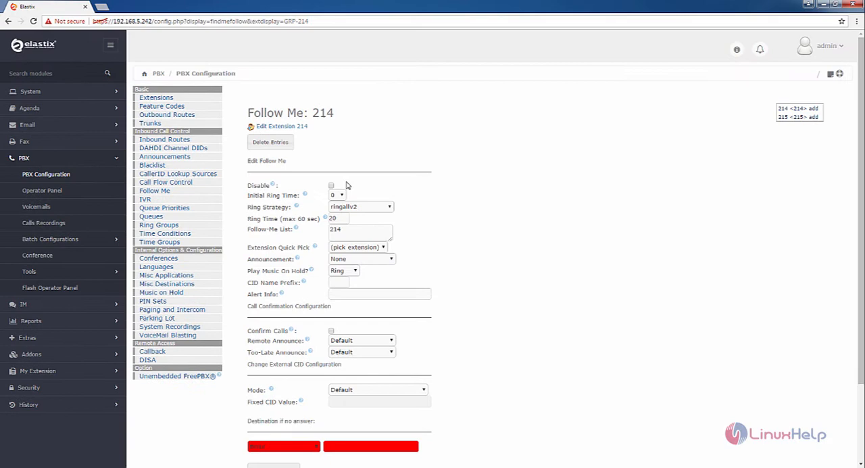
mouse_move(362, 195)
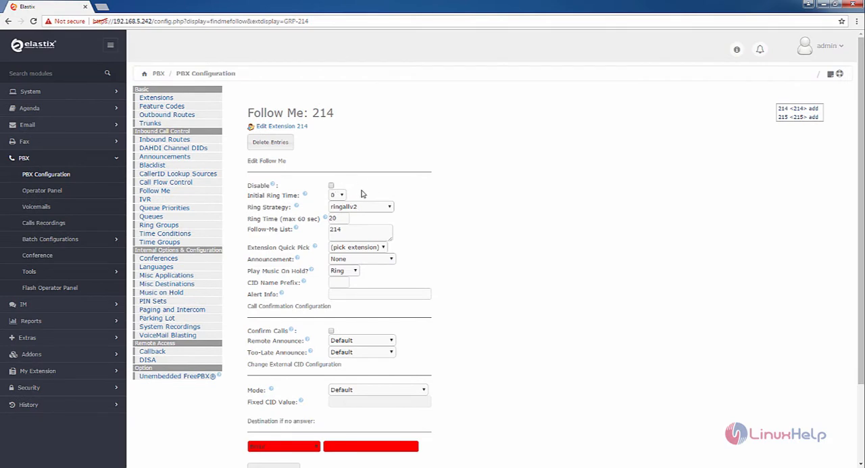
click(337, 195)
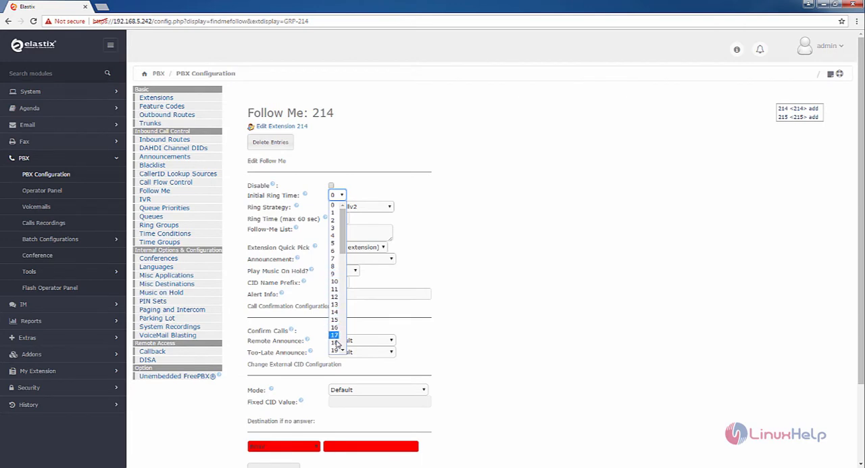
click(332, 332)
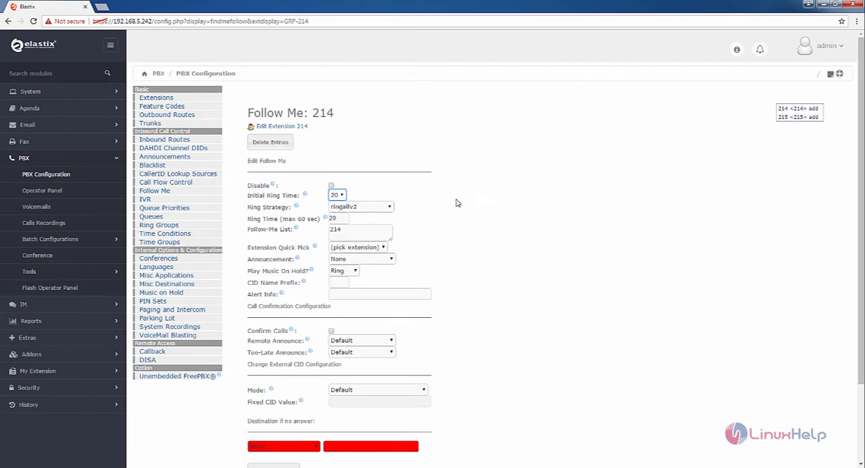
click(360, 205)
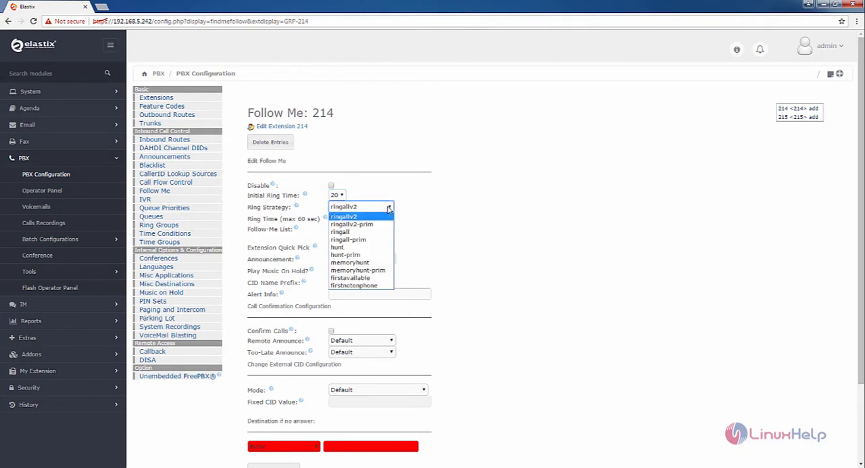
mouse_move(377, 215)
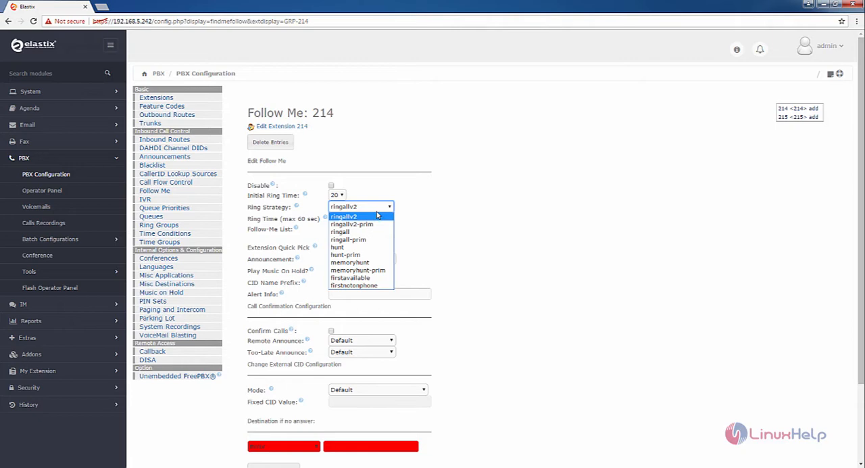
click(344, 216)
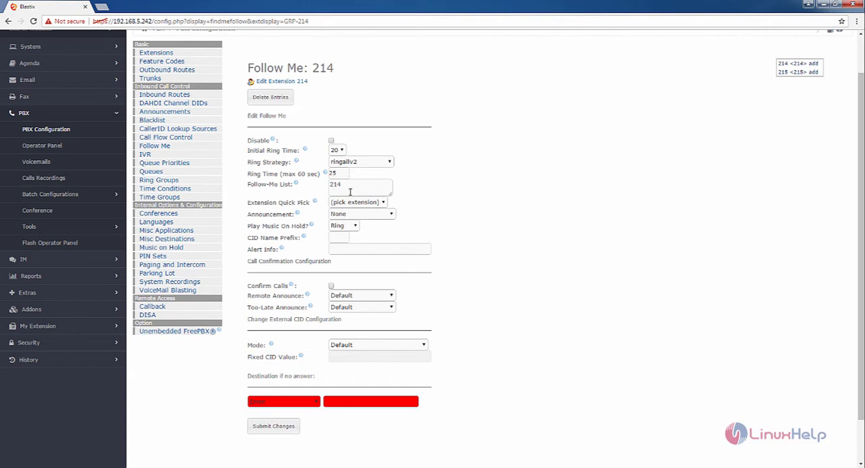
- Quick-add extension 215 to 214's follow-me list and set Play Music On Hold to Ring
click(358, 202)
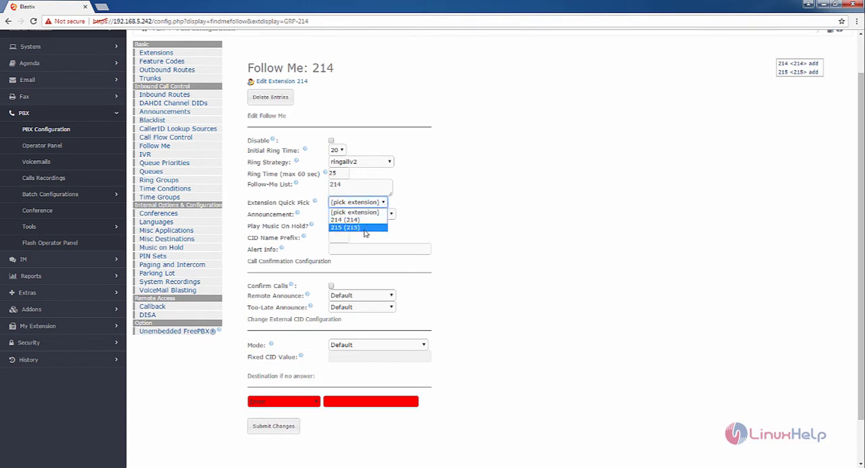
click(346, 227)
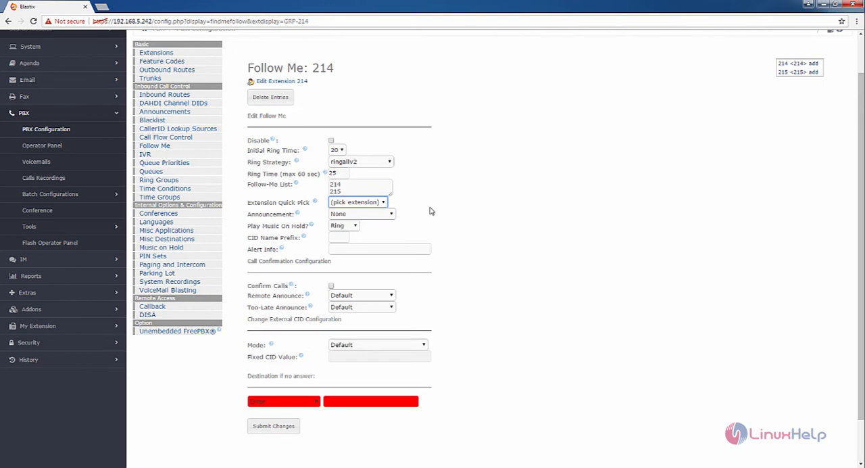
scroll(down, 3)
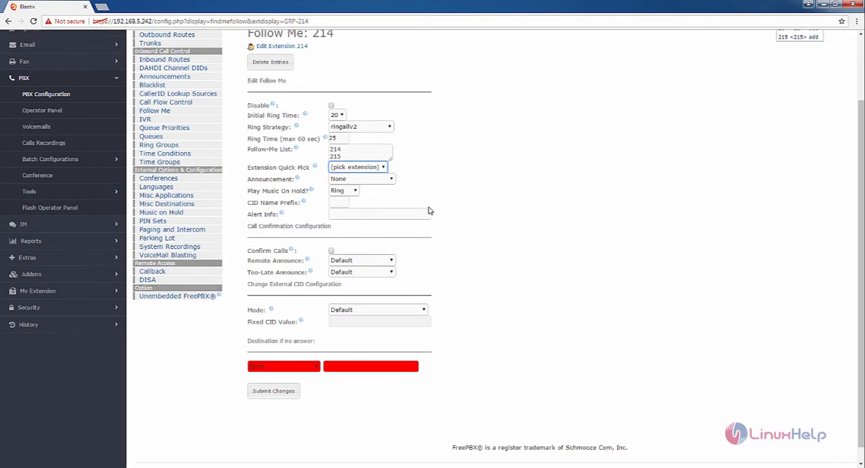
scroll(down, 3)
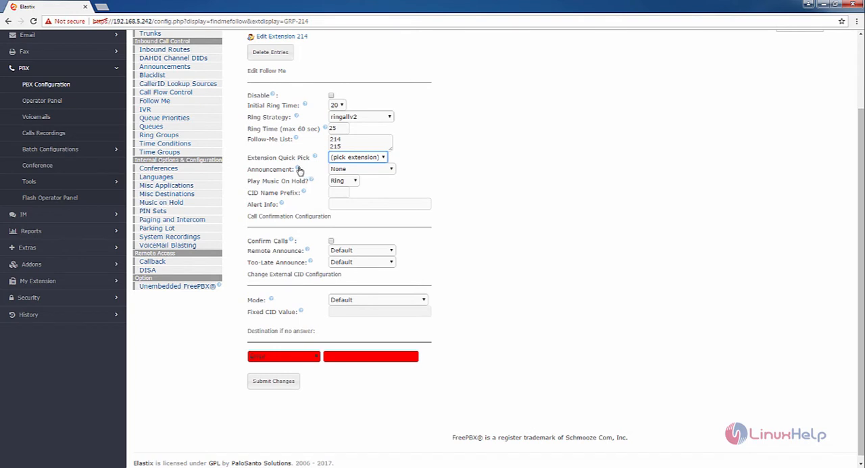
mouse_move(387, 174)
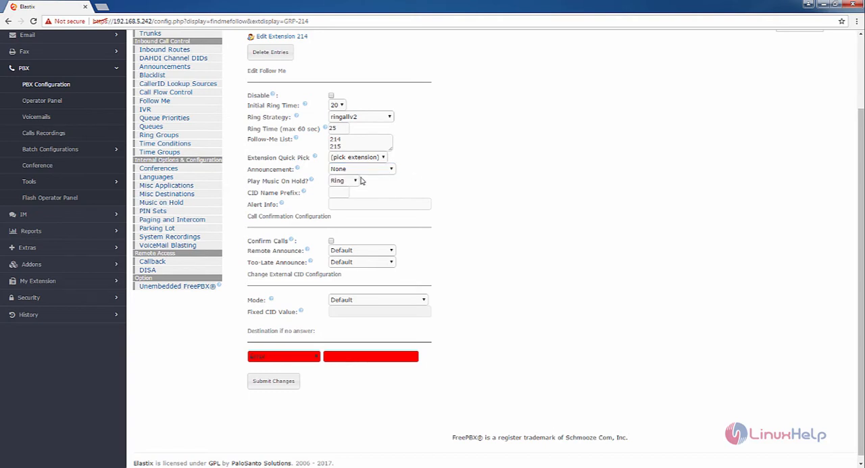
mouse_move(311, 189)
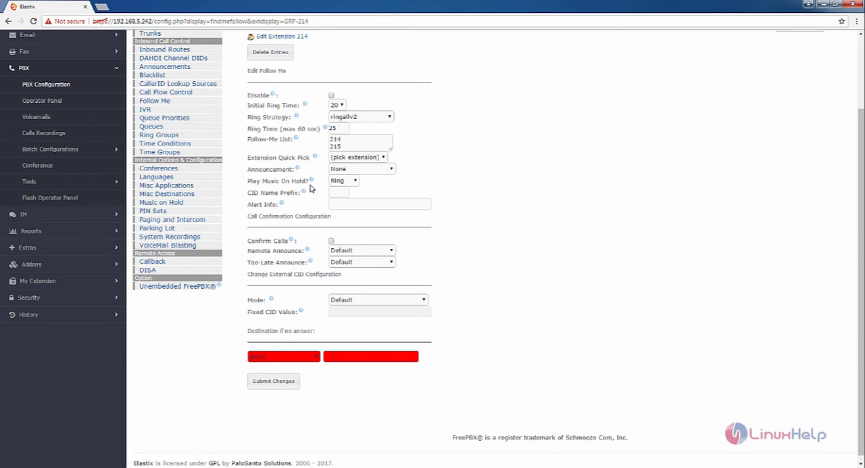
click(343, 182)
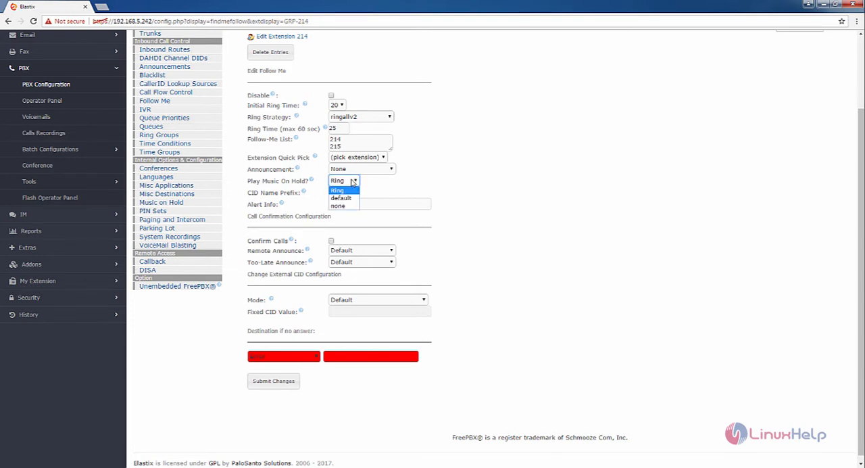
click(338, 189)
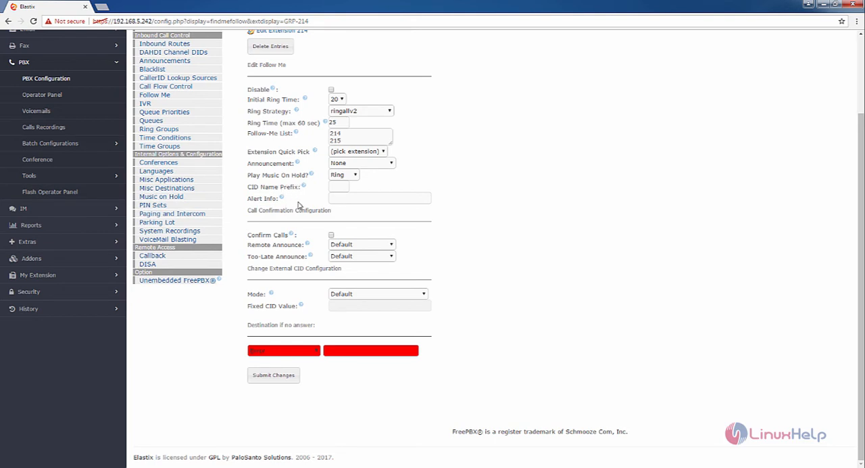
mouse_move(306, 232)
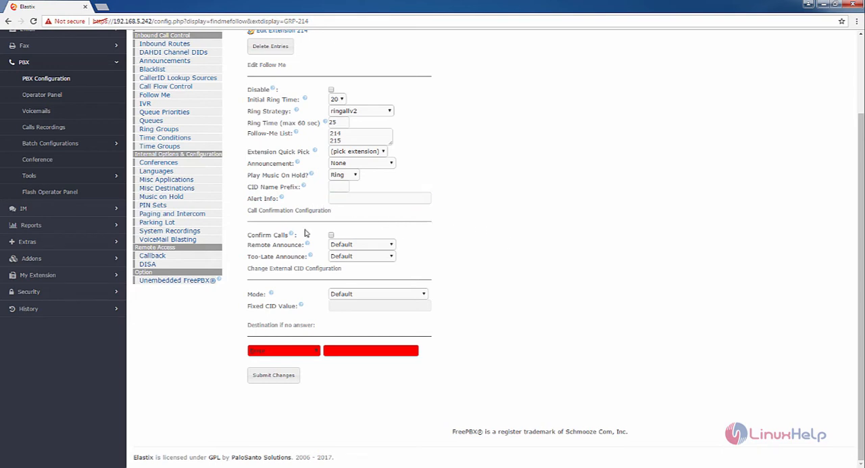
mouse_move(292, 238)
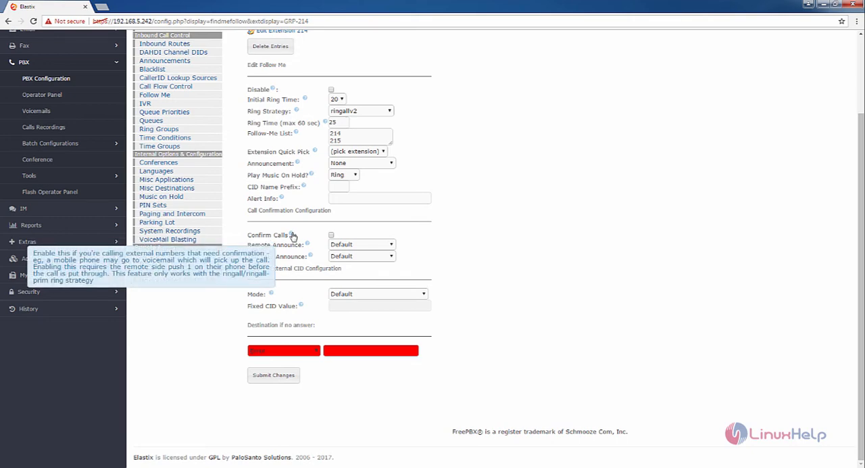
mouse_move(334, 238)
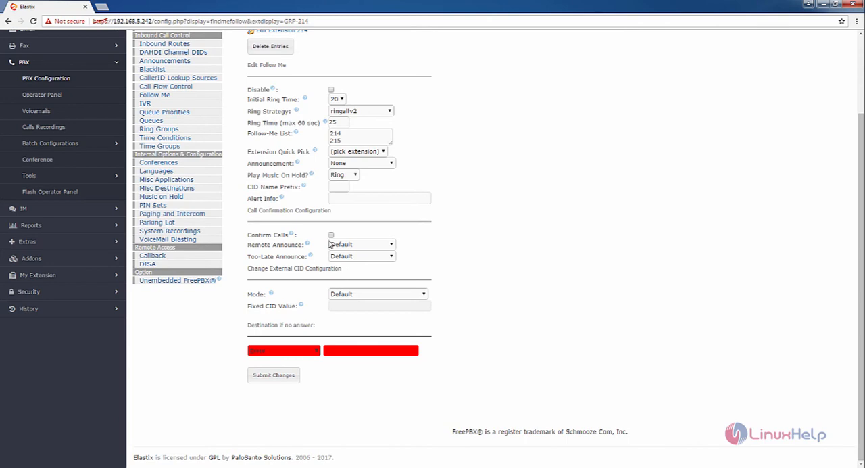
mouse_move(297, 292)
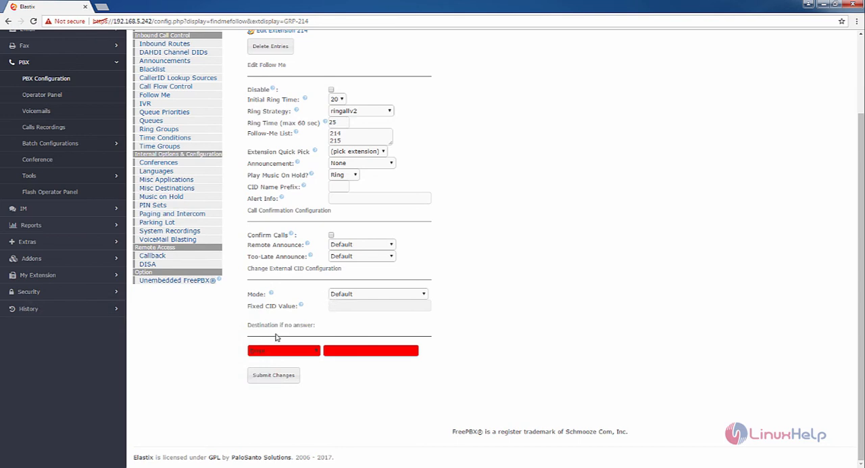
click(283, 350)
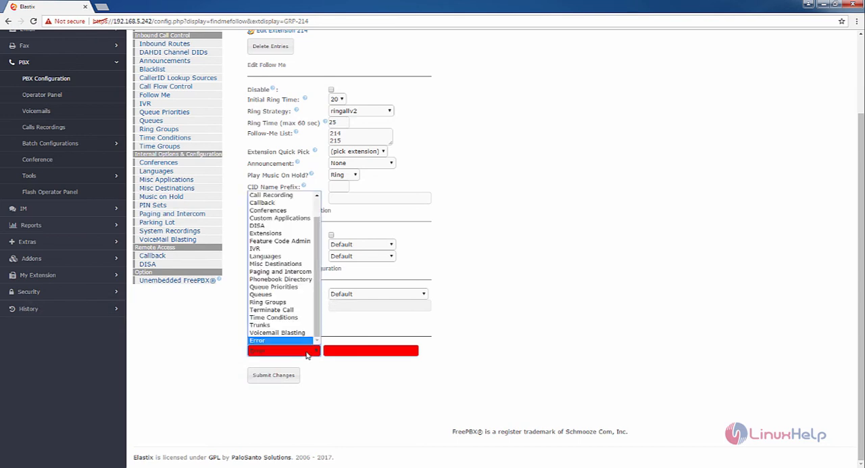
mouse_move(278, 232)
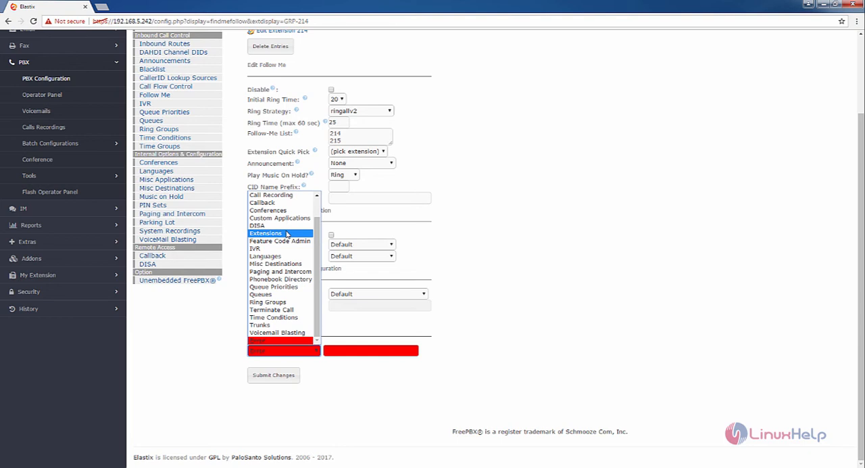
mouse_move(257, 224)
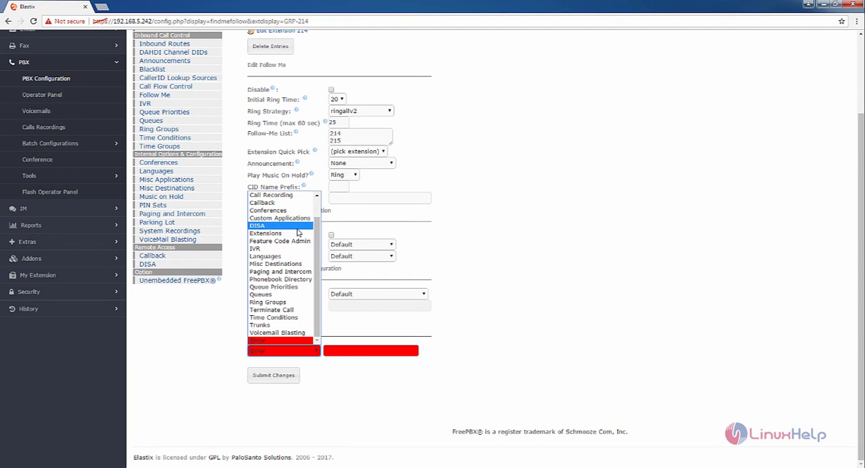
mouse_move(279, 240)
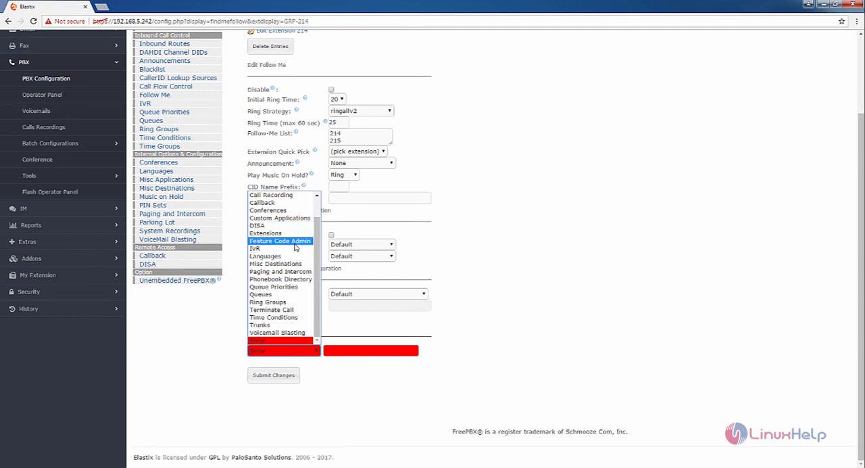
mouse_move(265, 232)
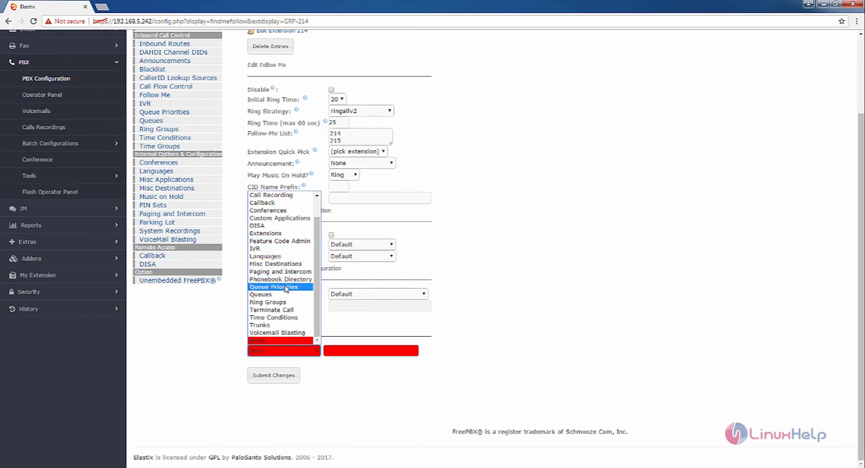
mouse_move(276, 262)
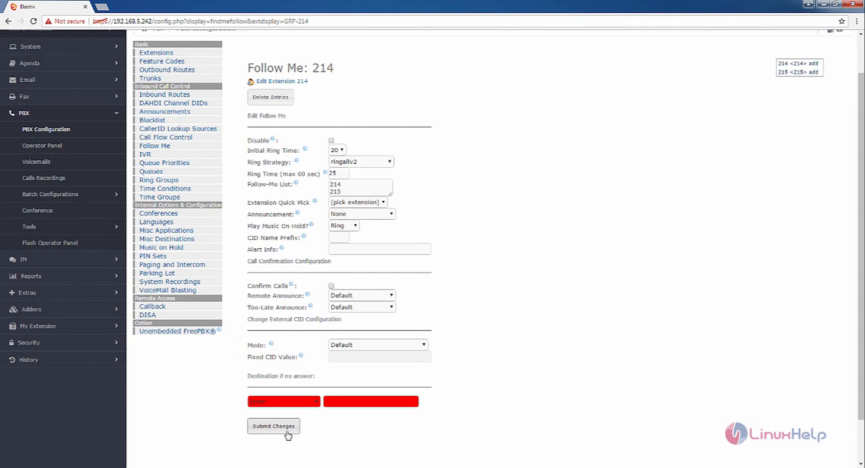
- Submit extension 214's Follow Me changes and apply the pending PBX configuration
click(273, 424)
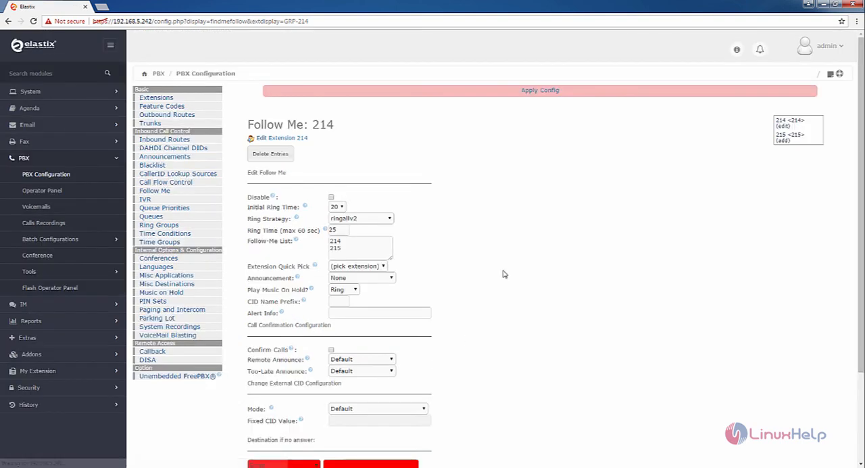
click(540, 89)
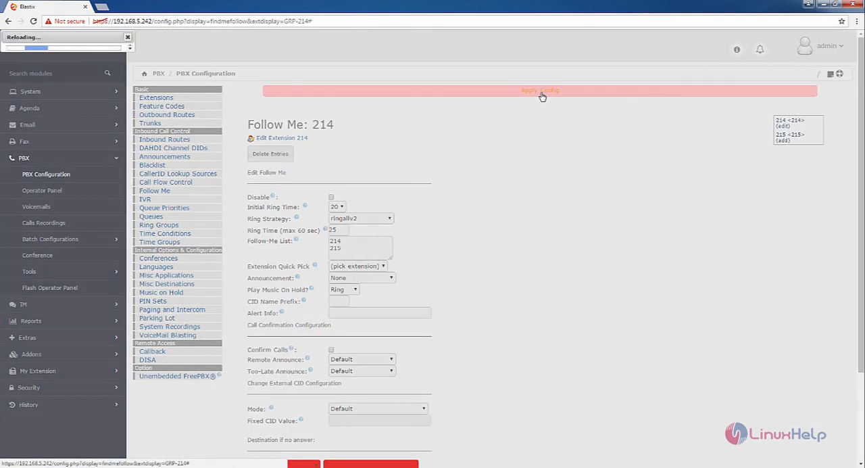
click(540, 91)
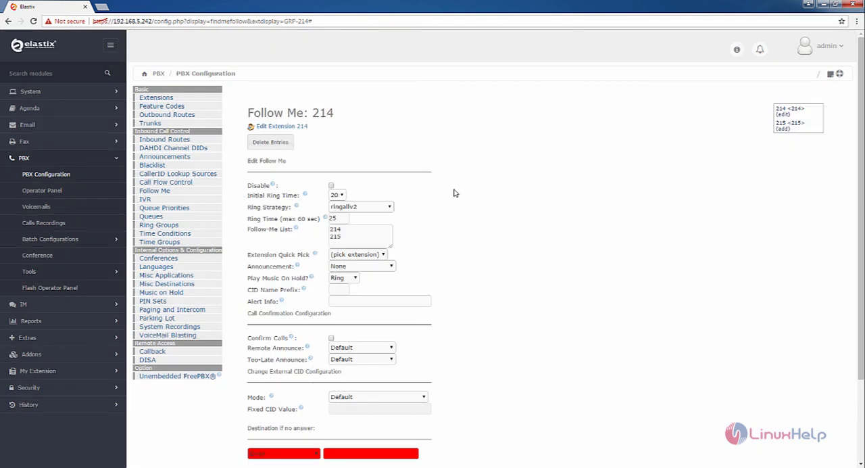
mouse_move(406, 151)
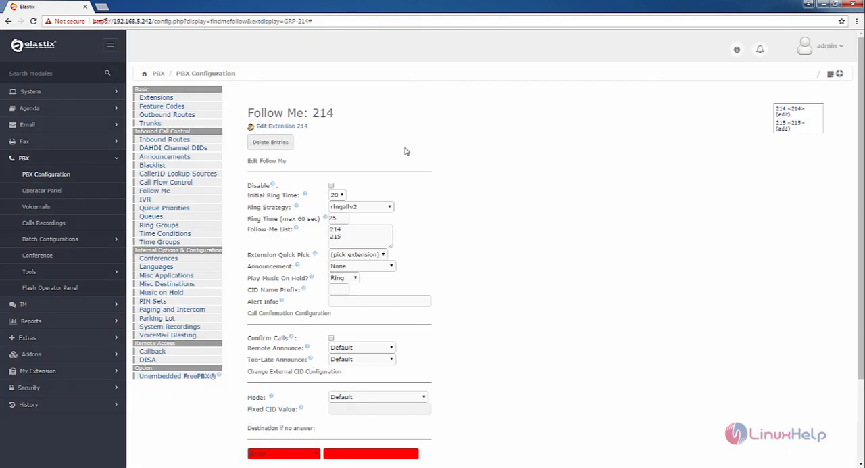
mouse_move(431, 187)
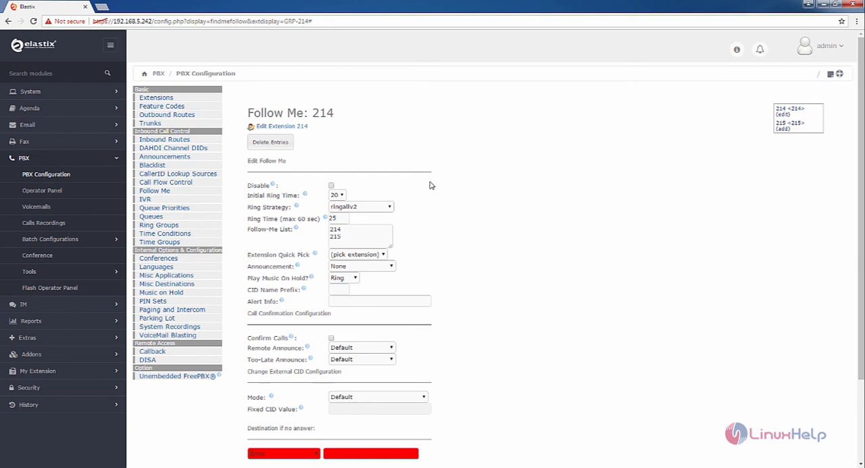
mouse_move(434, 188)
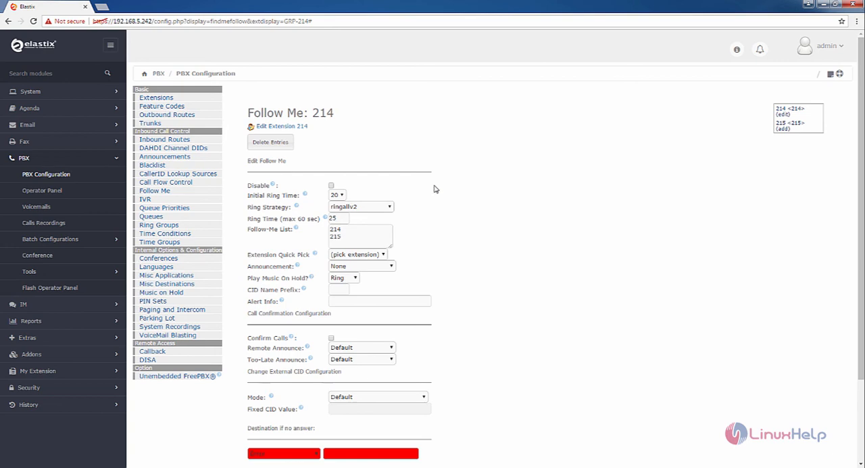